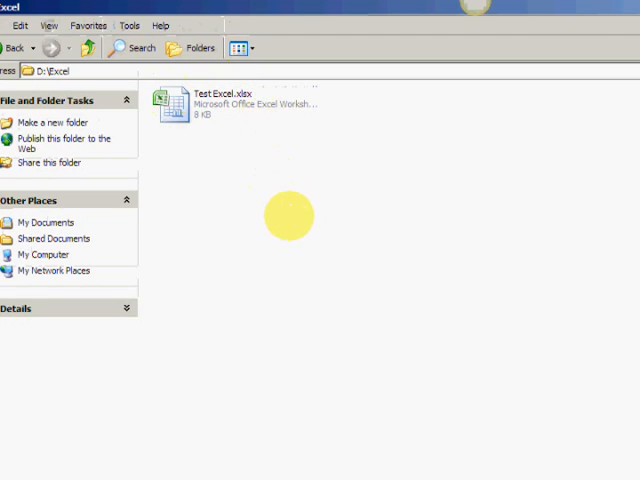
{"action": "mouse_move", "coordinate": [302, 170]}
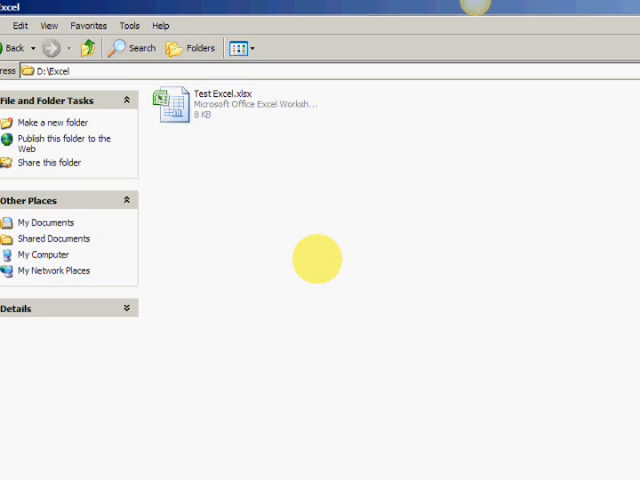
{"action": "left_click", "coordinate": [208, 104]}
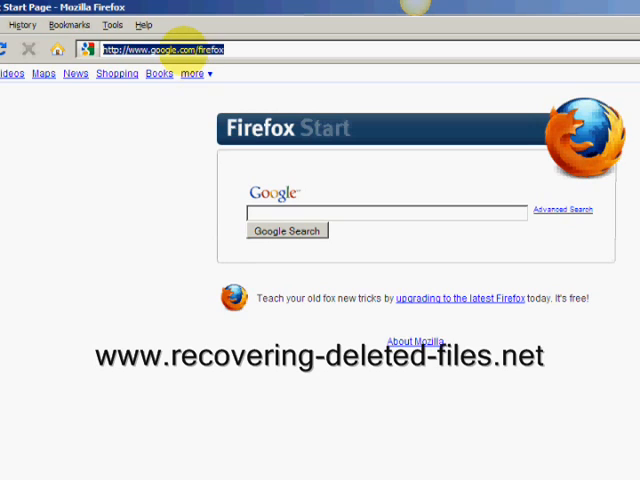
{"action": "type", "text": "www.r"}
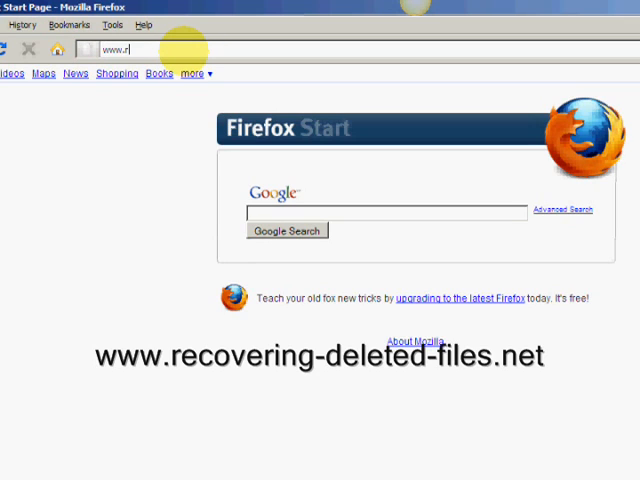
{"action": "type", "text": "ecovering"}
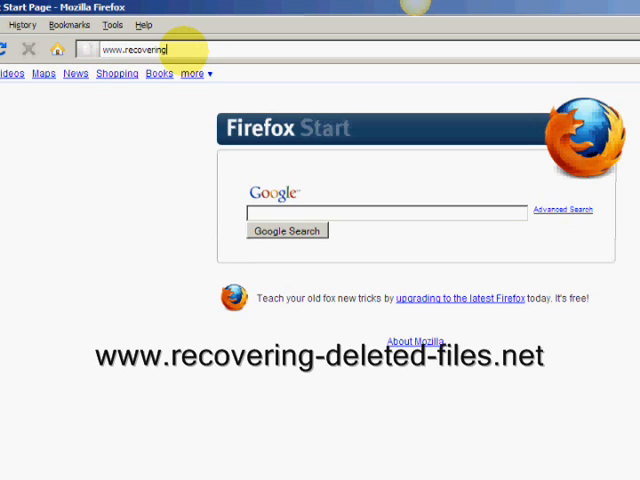
{"action": "type", "text": "-deleted-files.net/"}
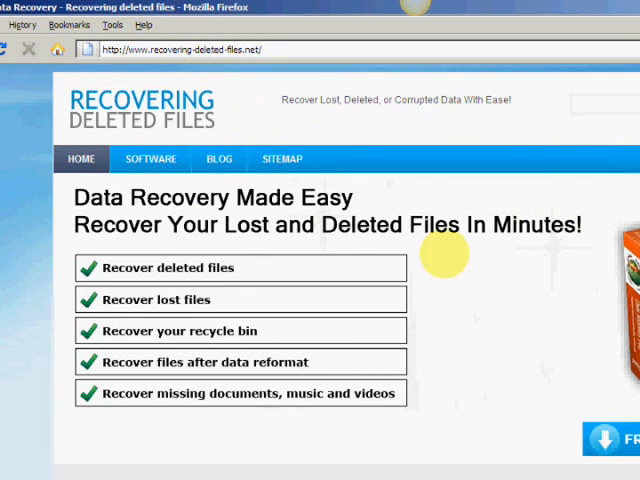
{"action": "scroll", "scroll_direction": "down", "scroll_amount": 3}
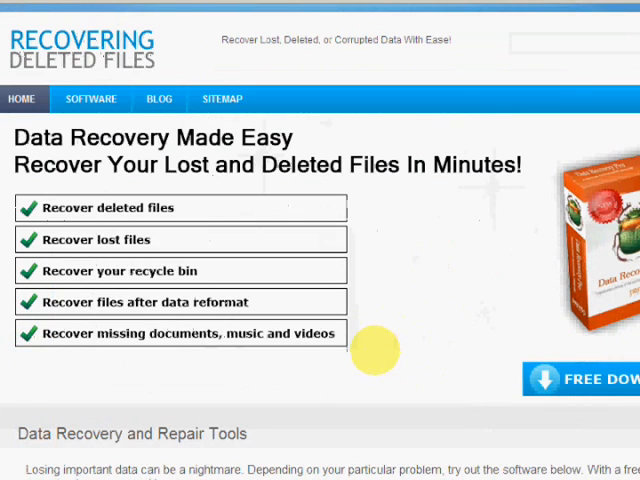
{"action": "mouse_move", "coordinate": [376, 356]}
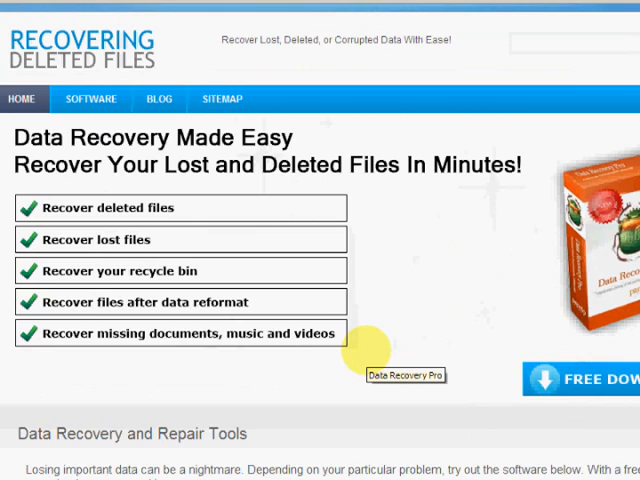
{"action": "mouse_move", "coordinate": [396, 258]}
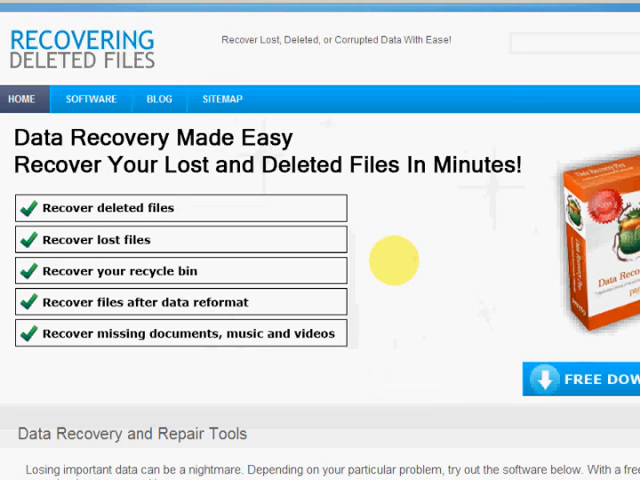
{"action": "mouse_move", "coordinate": [396, 262]}
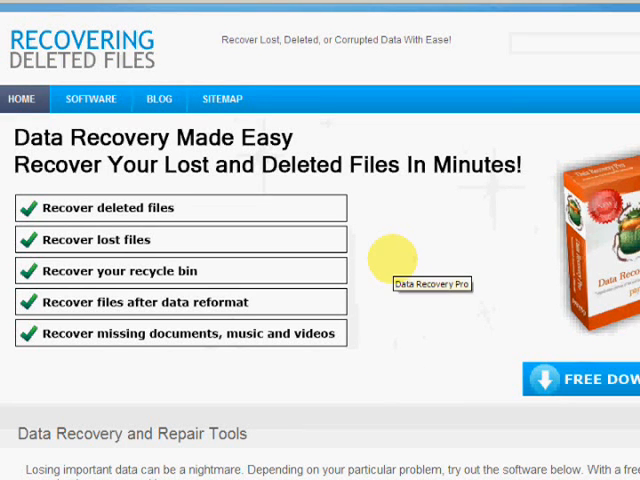
{"action": "scroll", "scroll_direction": "down", "scroll_amount": 3}
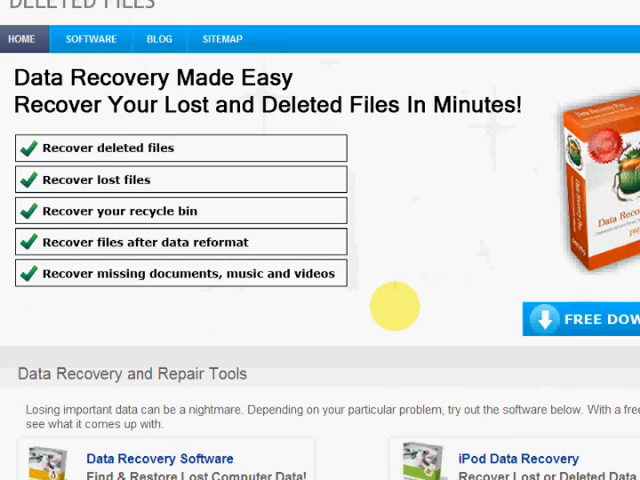
{"action": "scroll", "scroll_direction": "down", "scroll_amount": 3}
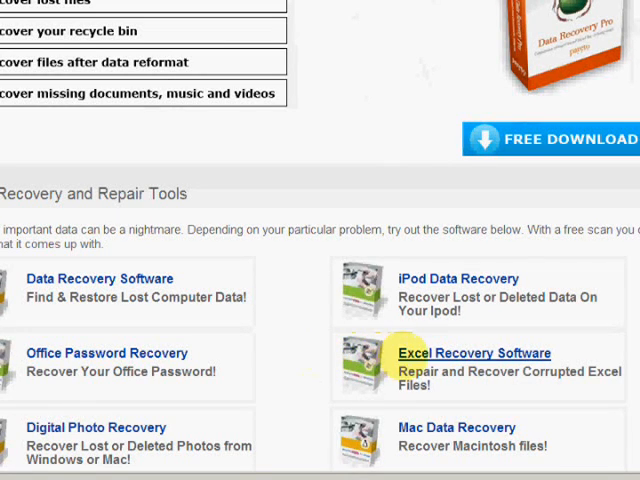
{"action": "scroll", "scroll_direction": "down", "scroll_amount": 3}
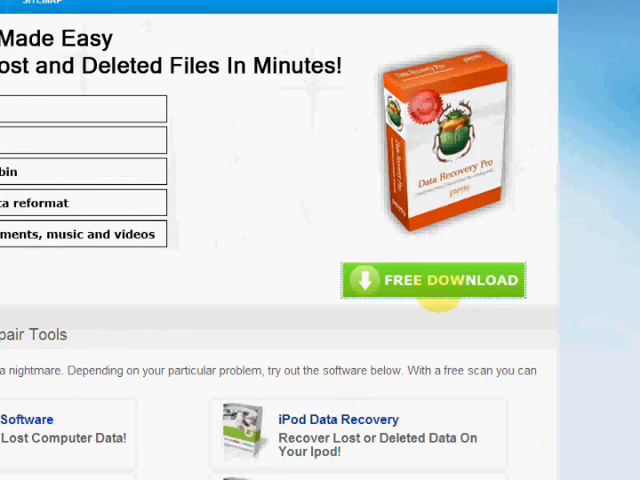
Download the Data Recovery Pro installer Pareto_DR_Setup_RW.exe from the ParetoLogic page
{"action": "left_click", "coordinate": [444, 280]}
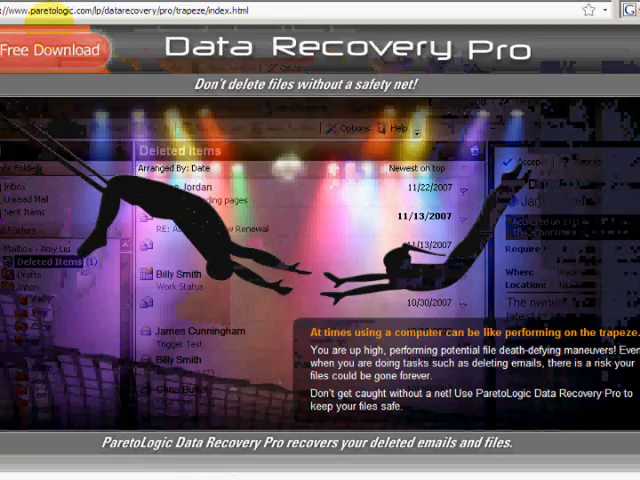
{"action": "left_click", "coordinate": [56, 48]}
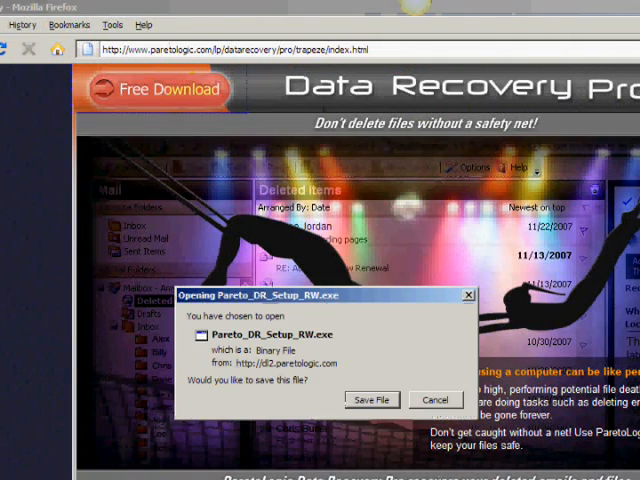
{"action": "scroll", "scroll_direction": "down", "scroll_amount": 3}
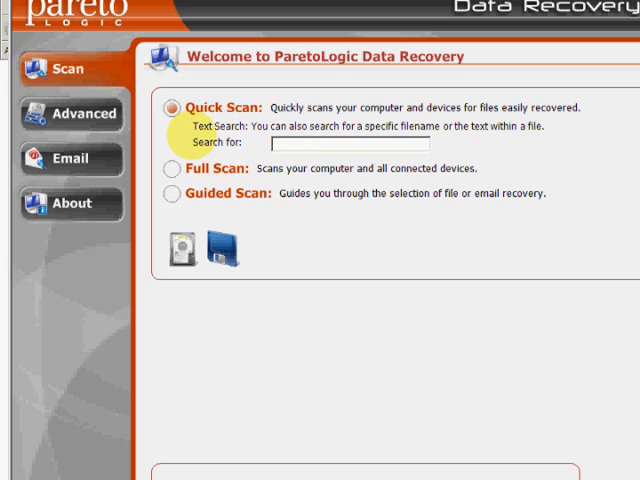
Run a Quick Scan searching for files matching 'test e'
{"action": "left_click", "coordinate": [290, 144]}
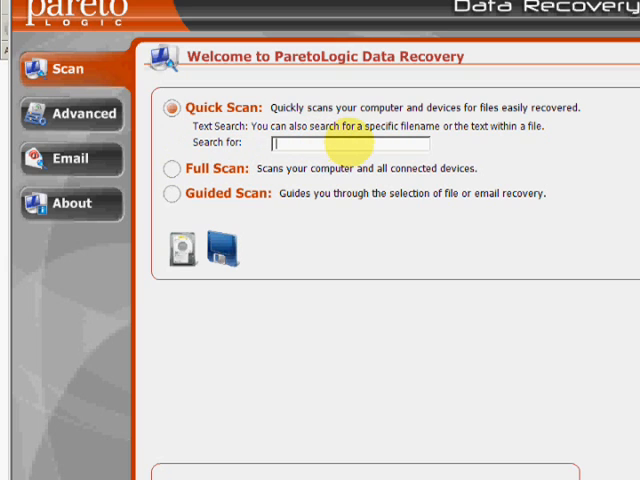
{"action": "type", "text": "test e"}
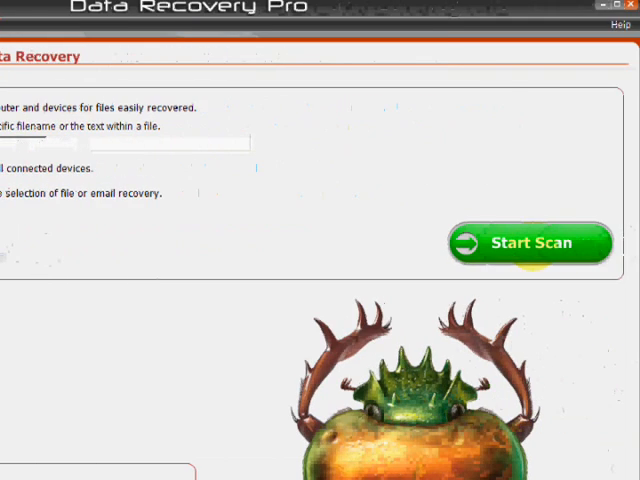
{"action": "left_click", "coordinate": [532, 244]}
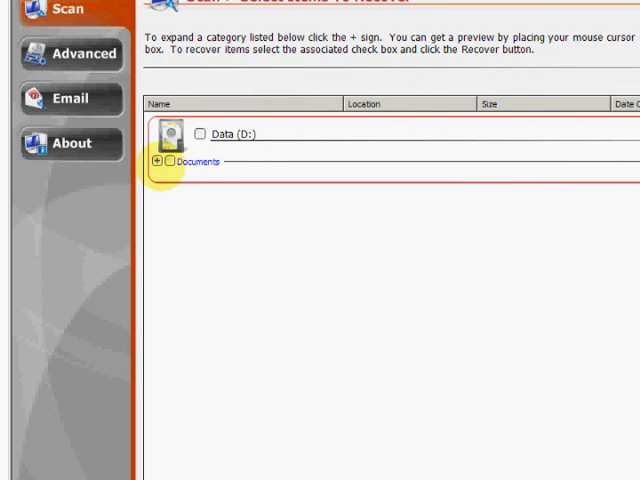
Expand the Documents category of files found on Data (D:)
{"action": "left_click", "coordinate": [158, 162]}
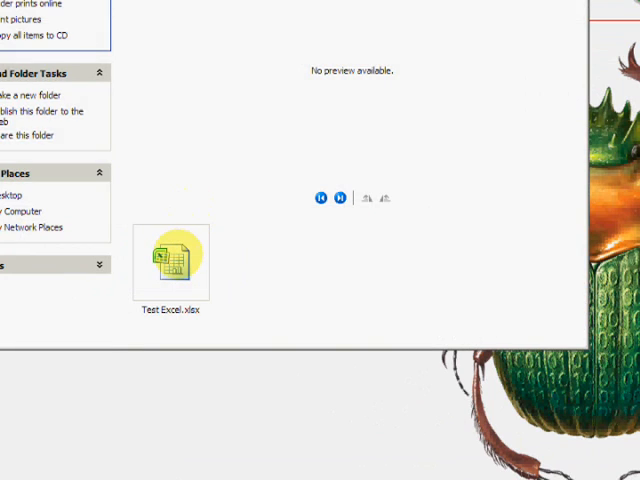
Select the recovered Test Excel.xlsx in its Windows Explorer folder
{"action": "left_click", "coordinate": [170, 264]}
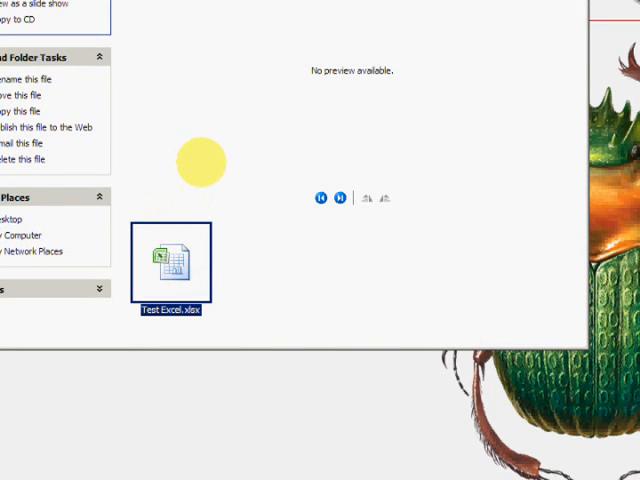